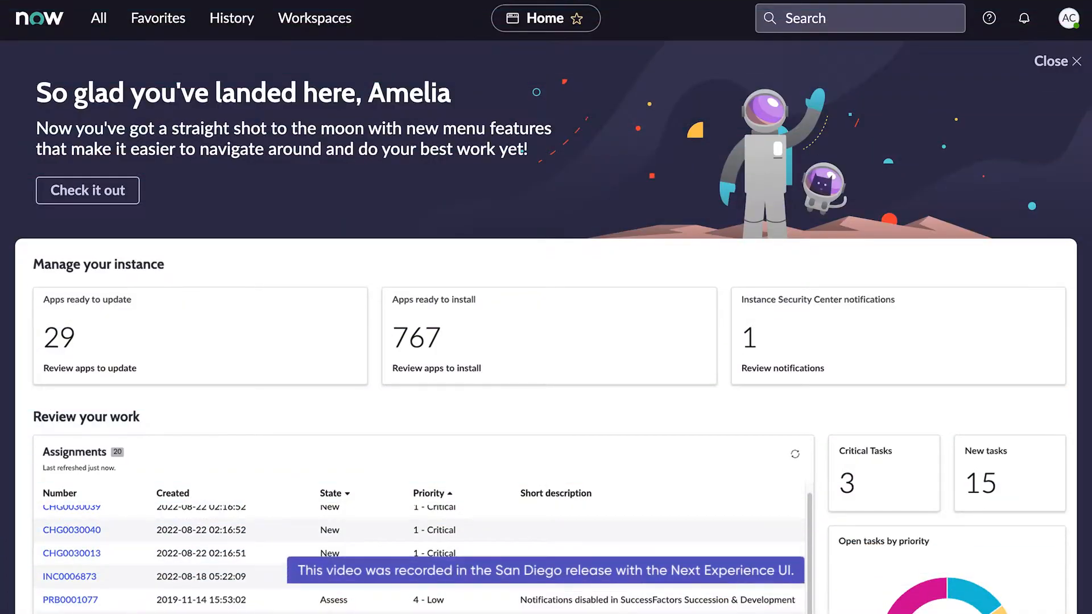
pyautogui.moveTo(482, 85)
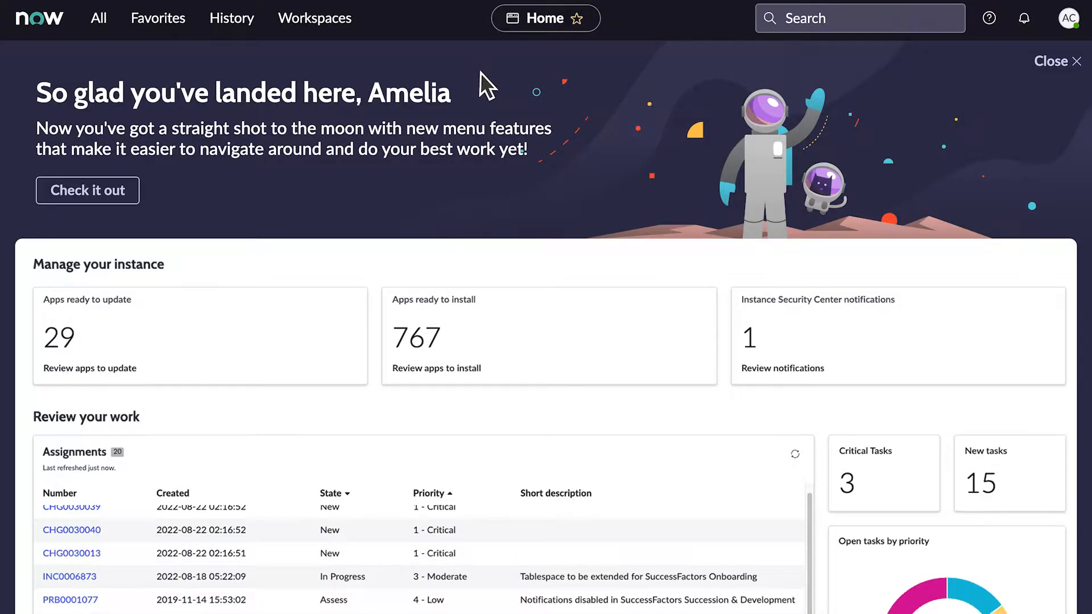
pyautogui.moveTo(138, 80)
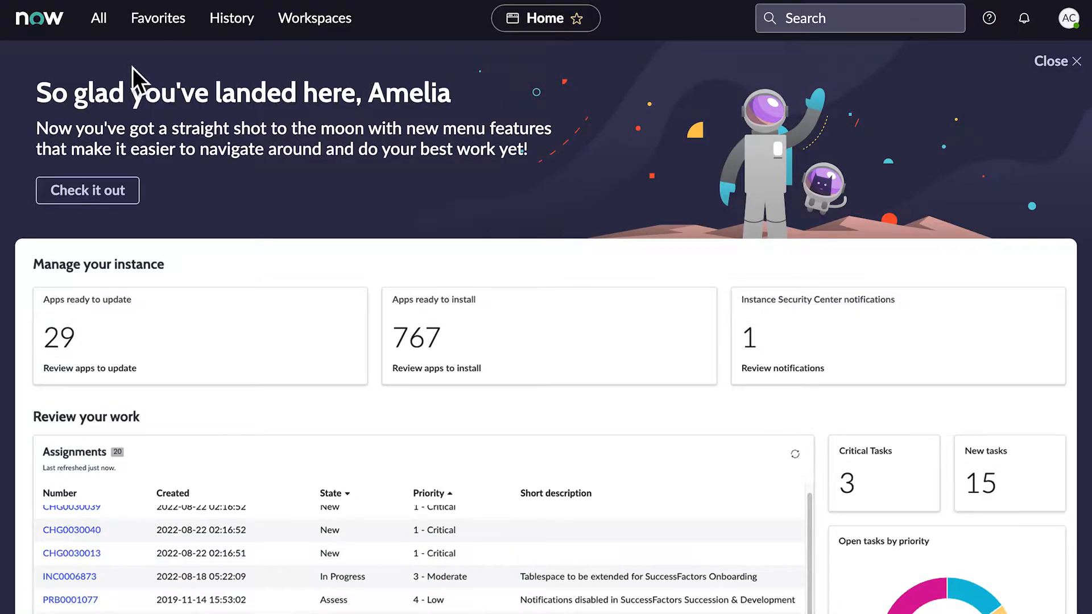
# Step: Filter the navigator for 'reports' and open Reports > Getting Started
pyautogui.click(101, 19)
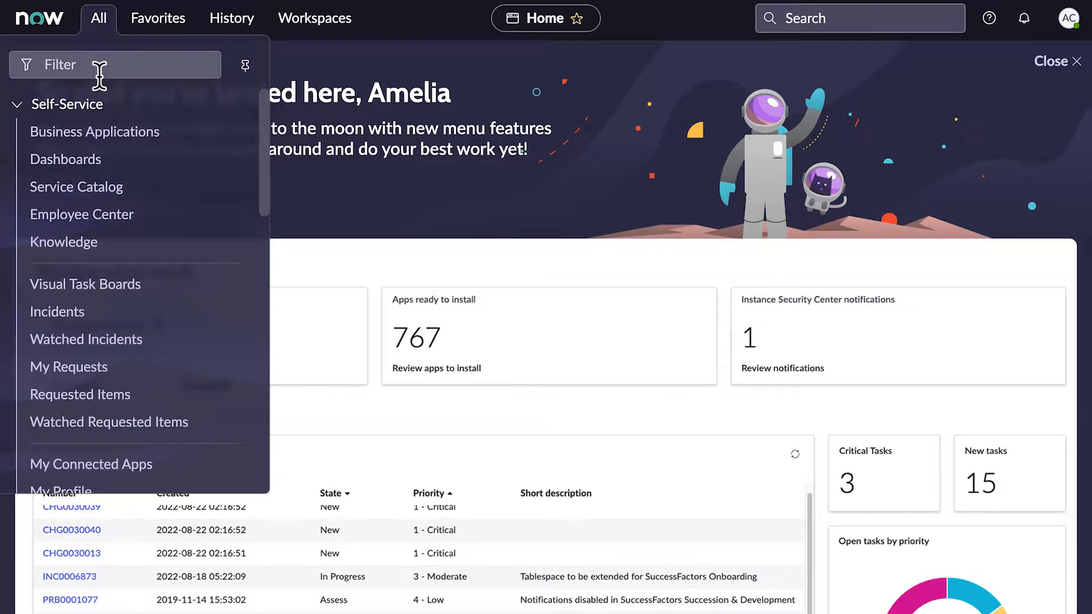
pyautogui.write('reports')
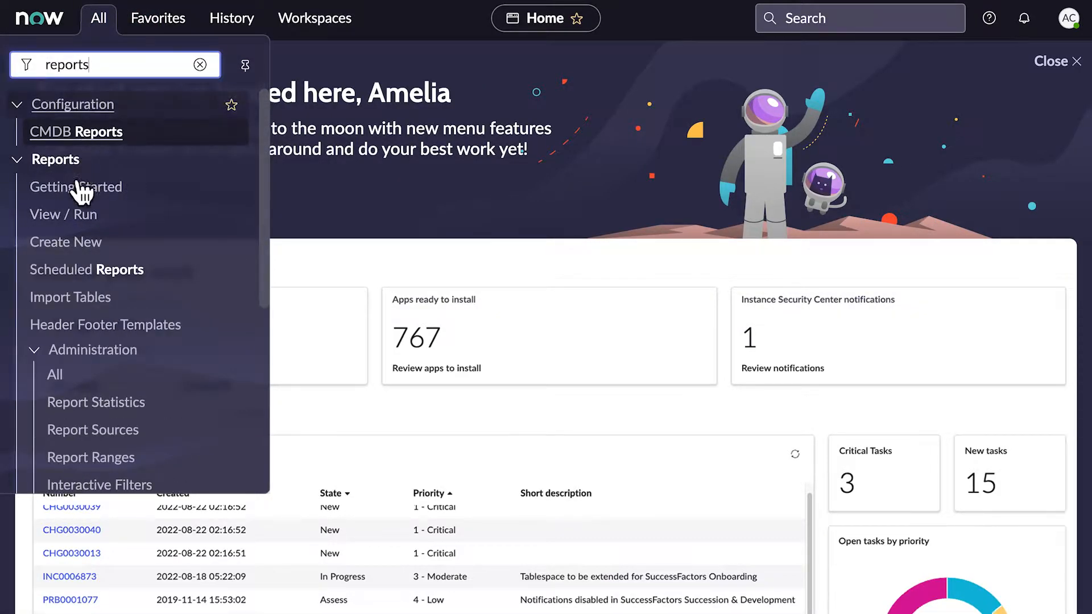
pyautogui.click(65, 241)
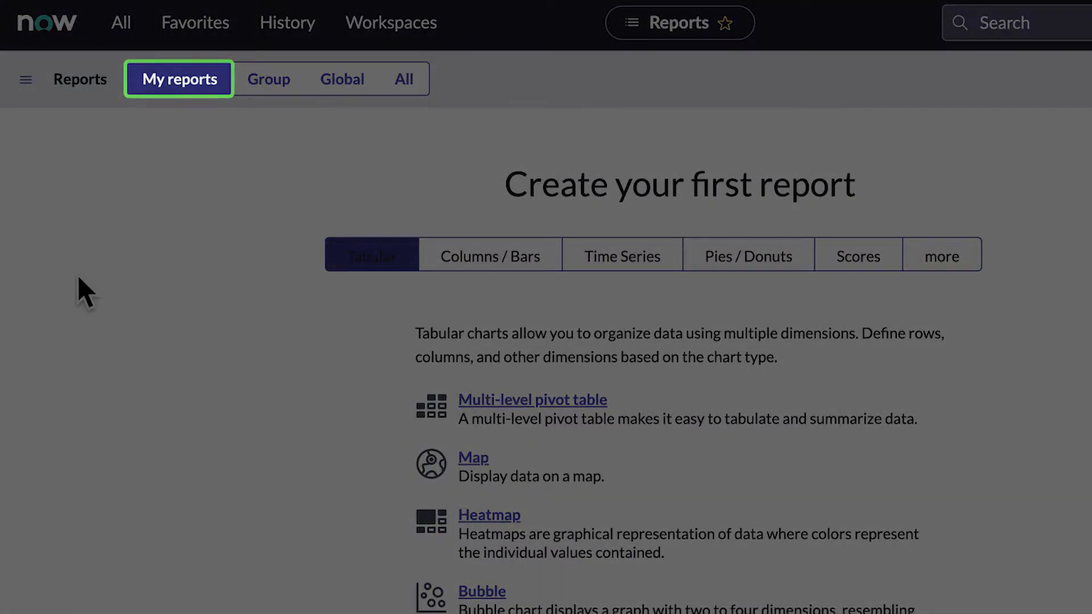
# Step: Review the My reports, Group and Global tabs, then start a new report
pyautogui.click(269, 79)
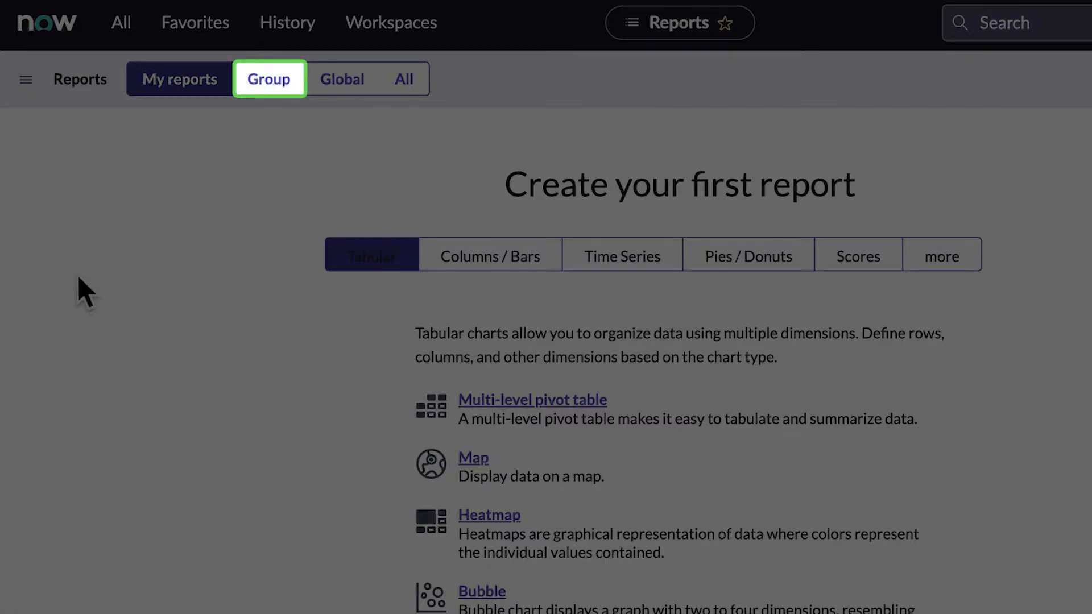
pyautogui.click(342, 80)
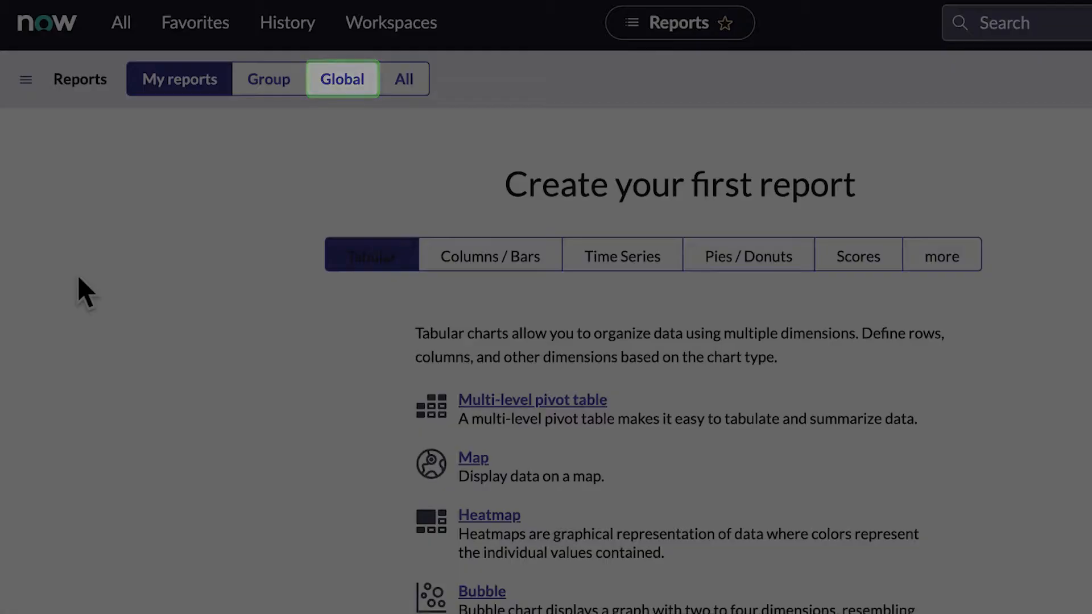
pyautogui.click(404, 78)
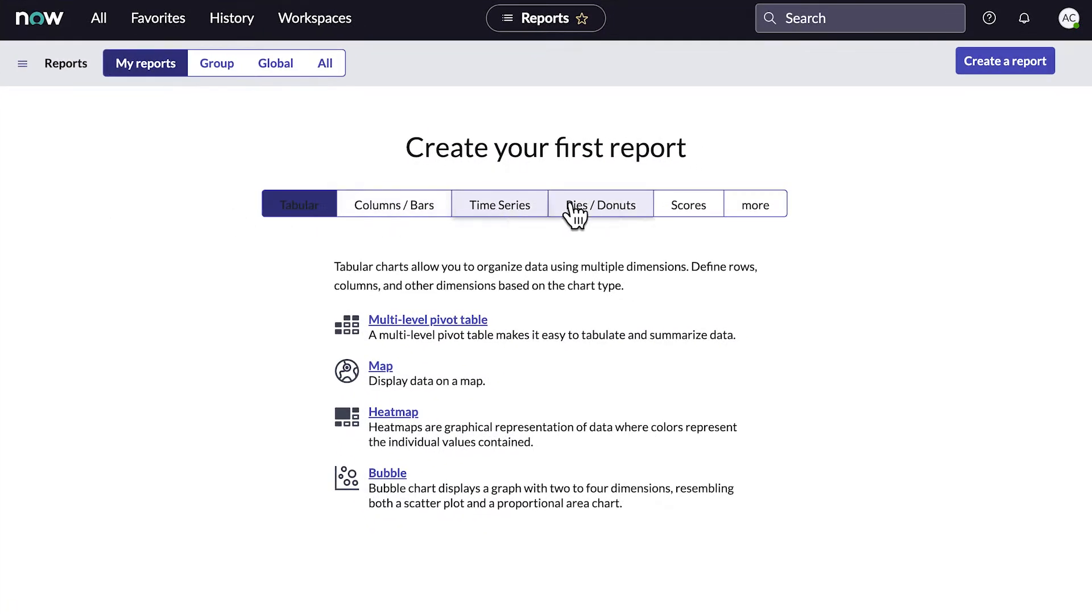
pyautogui.click(1005, 61)
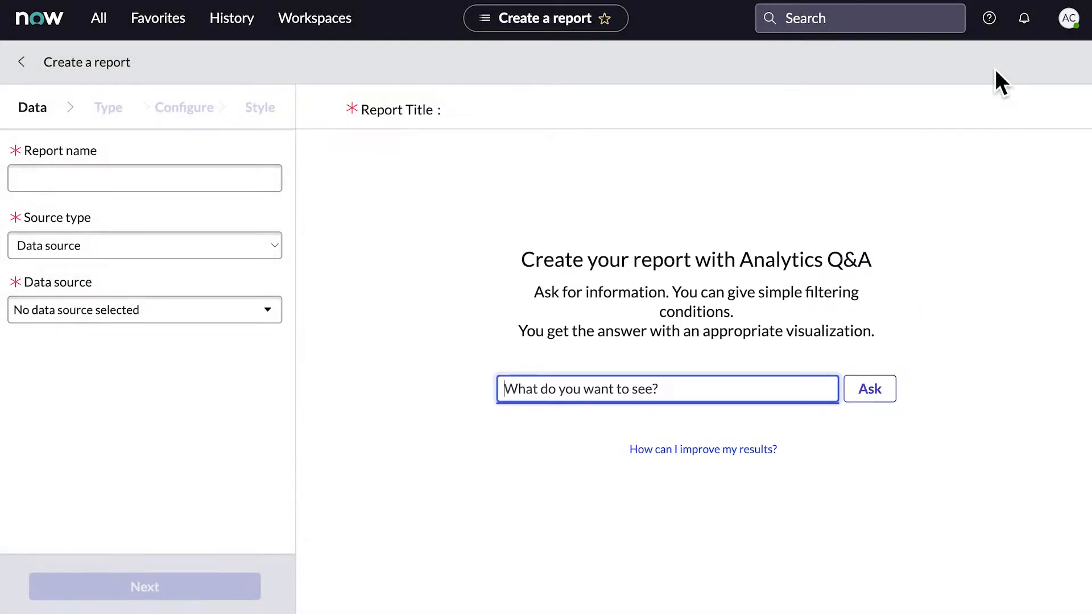
# Step: Ask Analytics Q&A 'incidents grouped by priority' to chart it, then return to Reports
pyautogui.write('incidents grouped by priori')
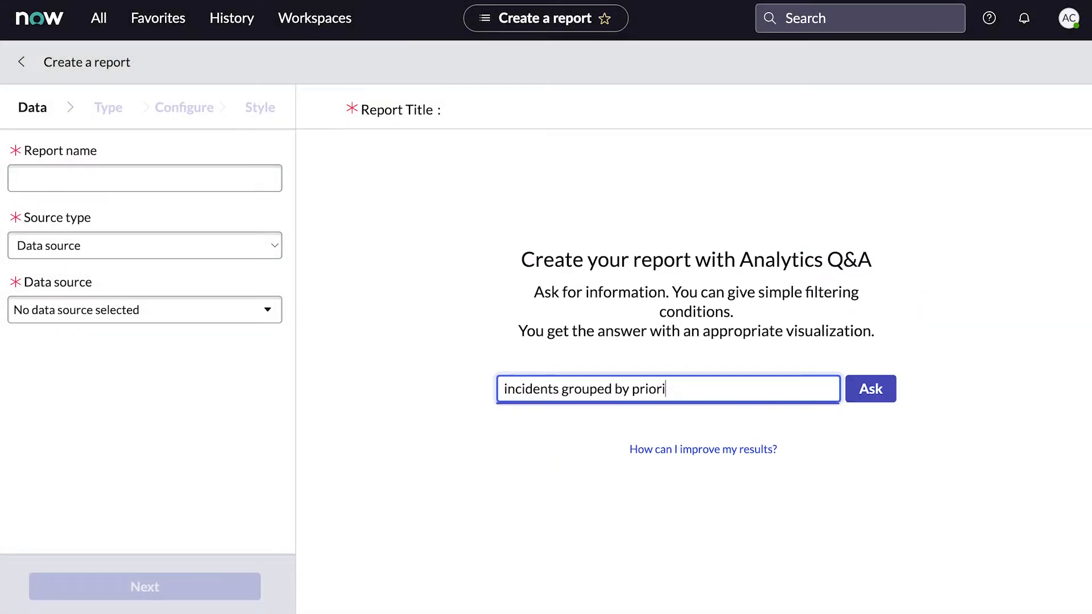
pyautogui.click(870, 389)
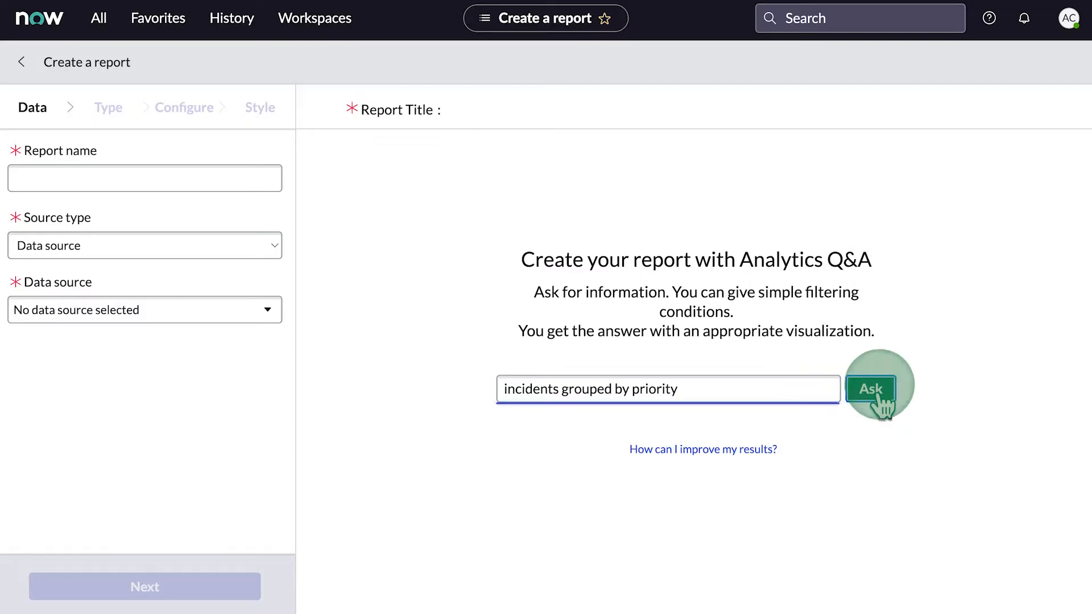
pyautogui.click(872, 389)
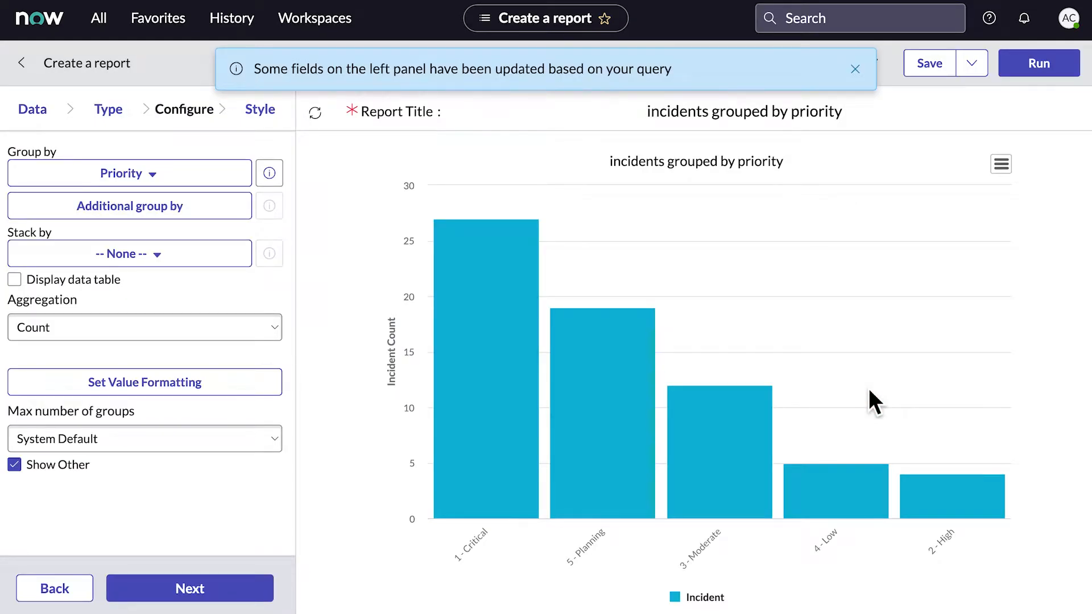
pyautogui.click(855, 68)
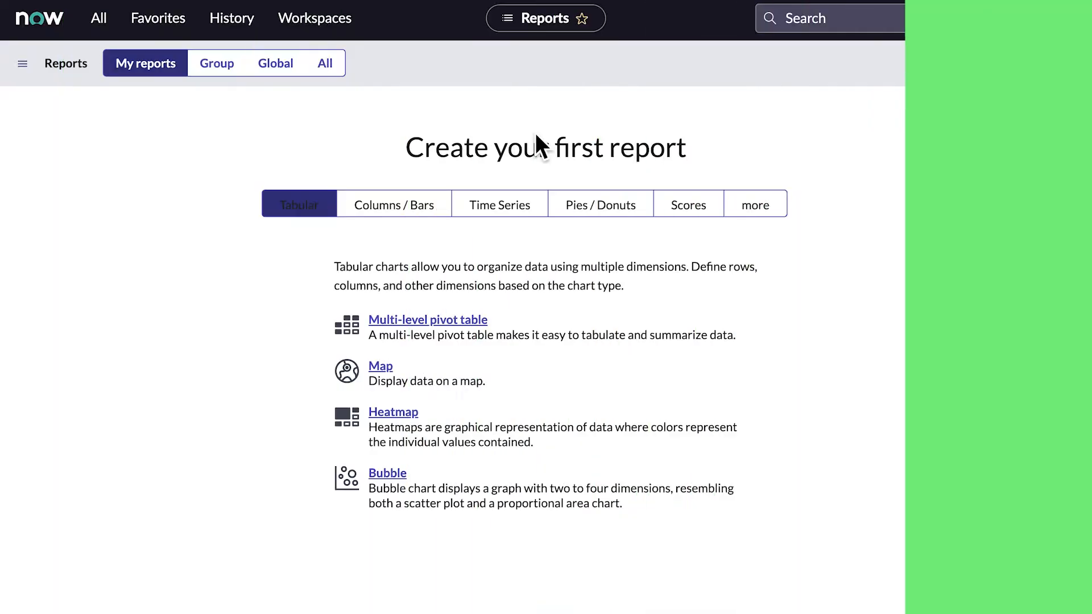
# Step: Name the new report 'Incident Priority' and check the Source type choices
pyautogui.click(1004, 61)
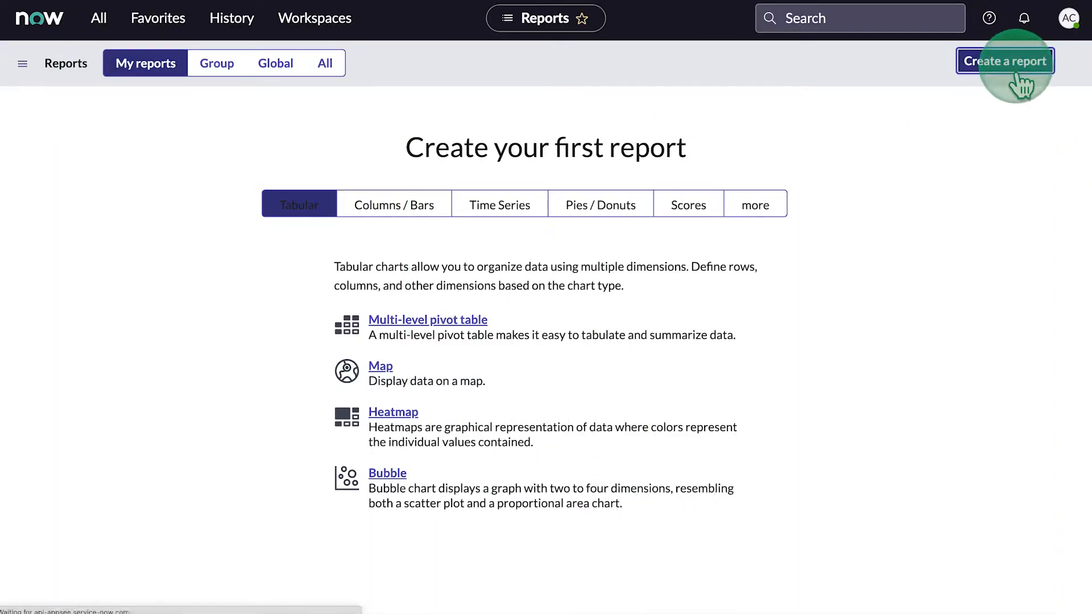
pyautogui.click(1004, 61)
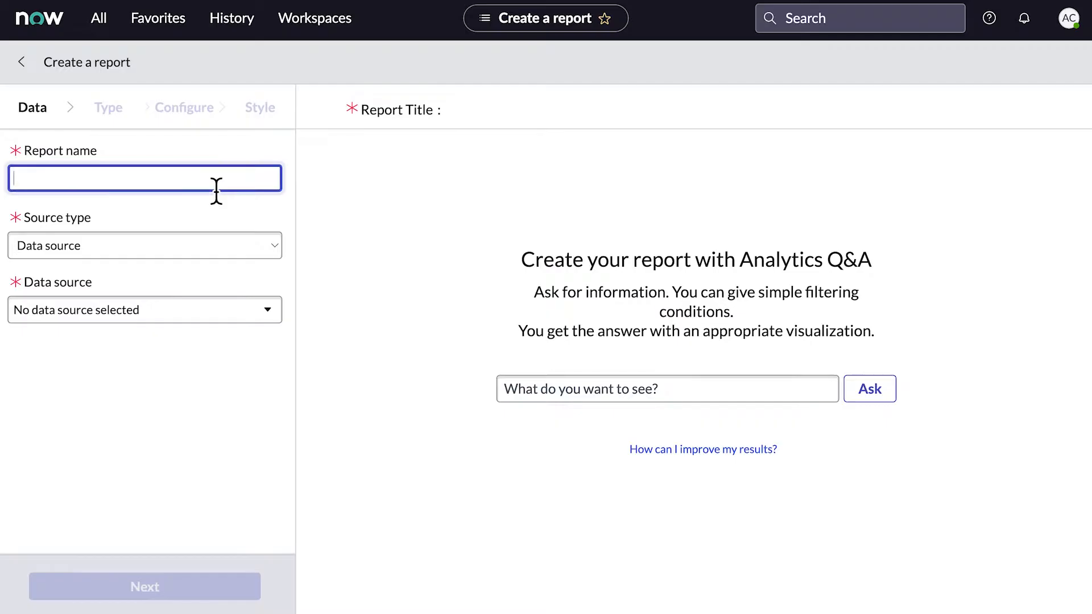
pyautogui.write('Incident Priority')
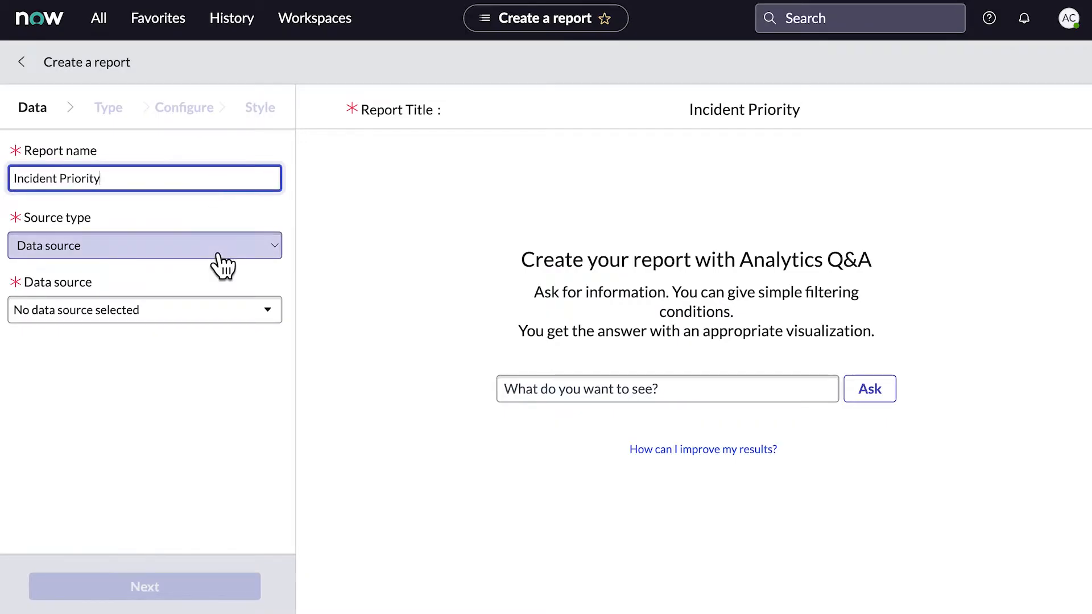
pyautogui.click(144, 246)
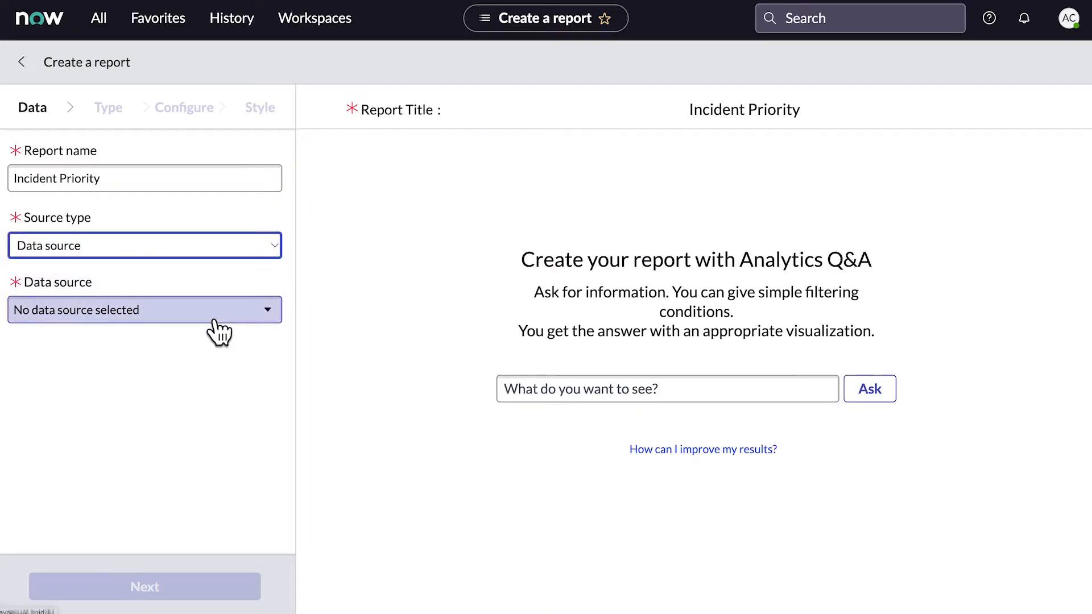
# Step: Set the data source to Incidents.Open (Incident) and advance to the Type step
pyautogui.click(145, 309)
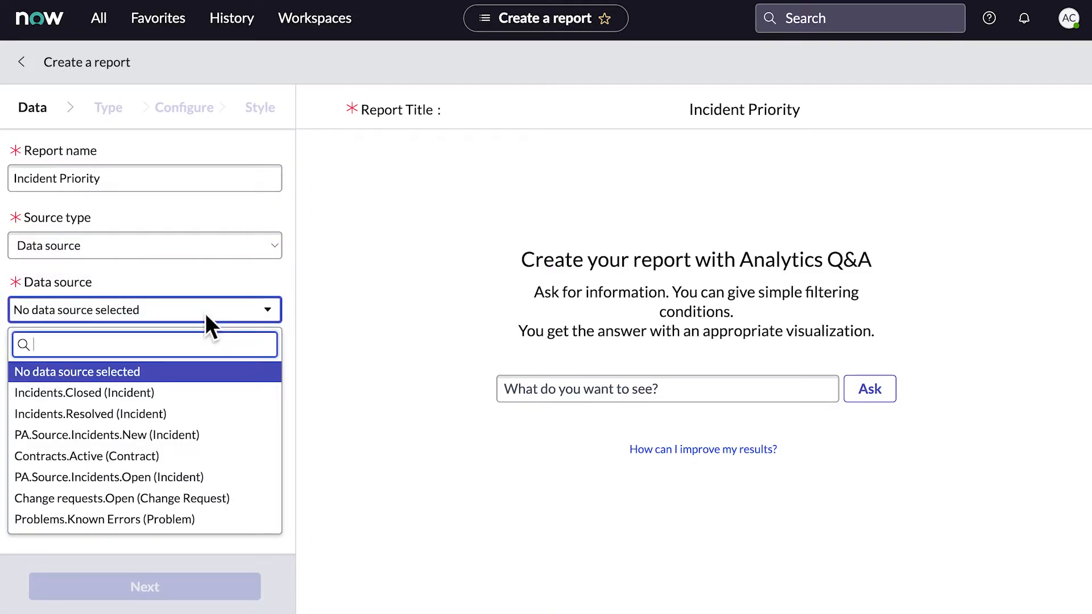
pyautogui.write('incidents.open')
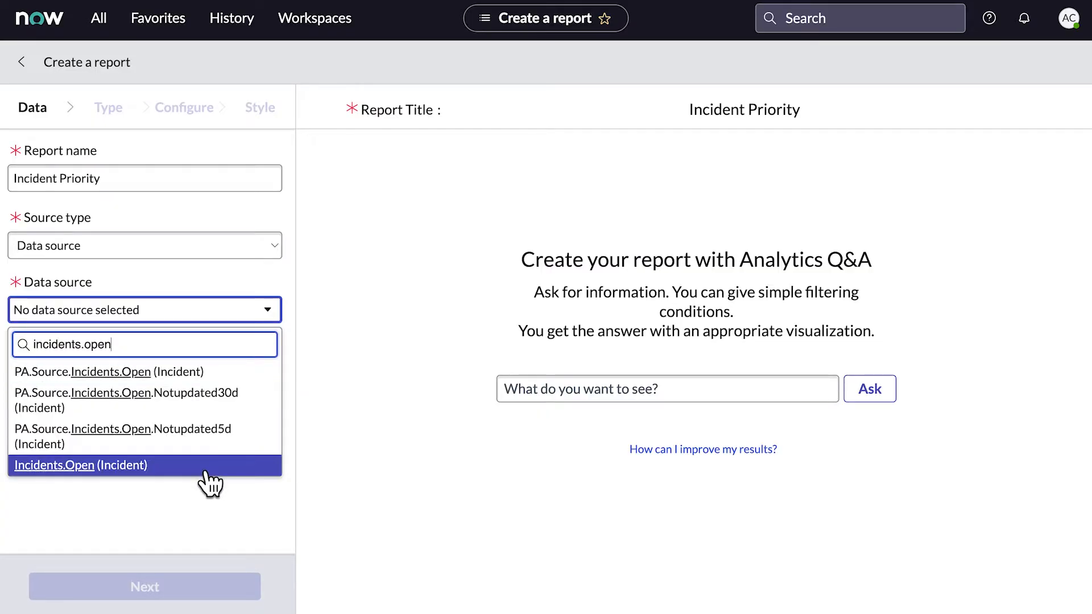
pyautogui.click(80, 465)
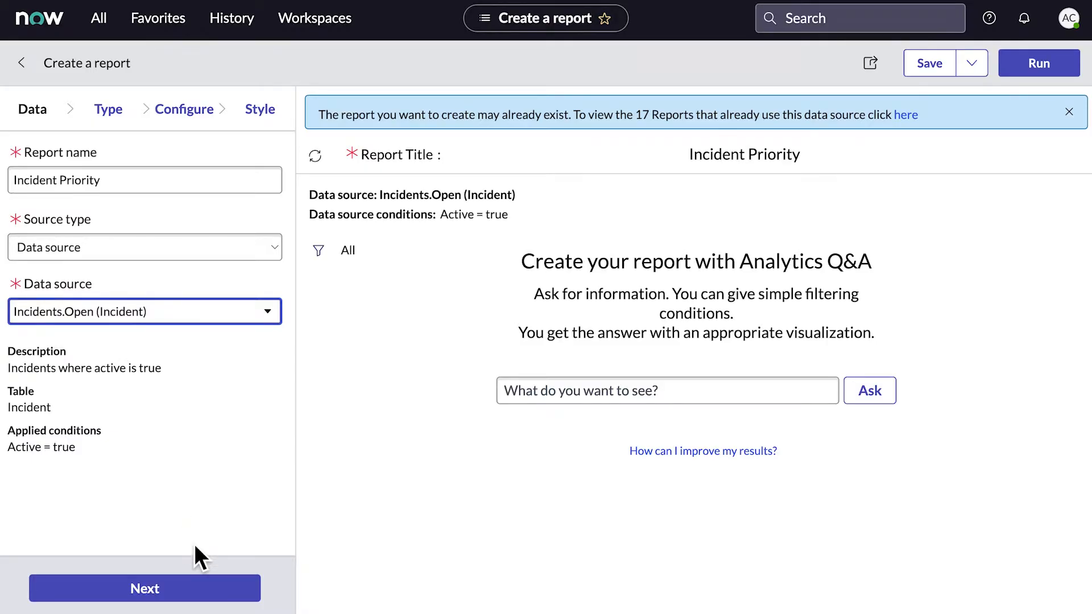
pyautogui.click(144, 588)
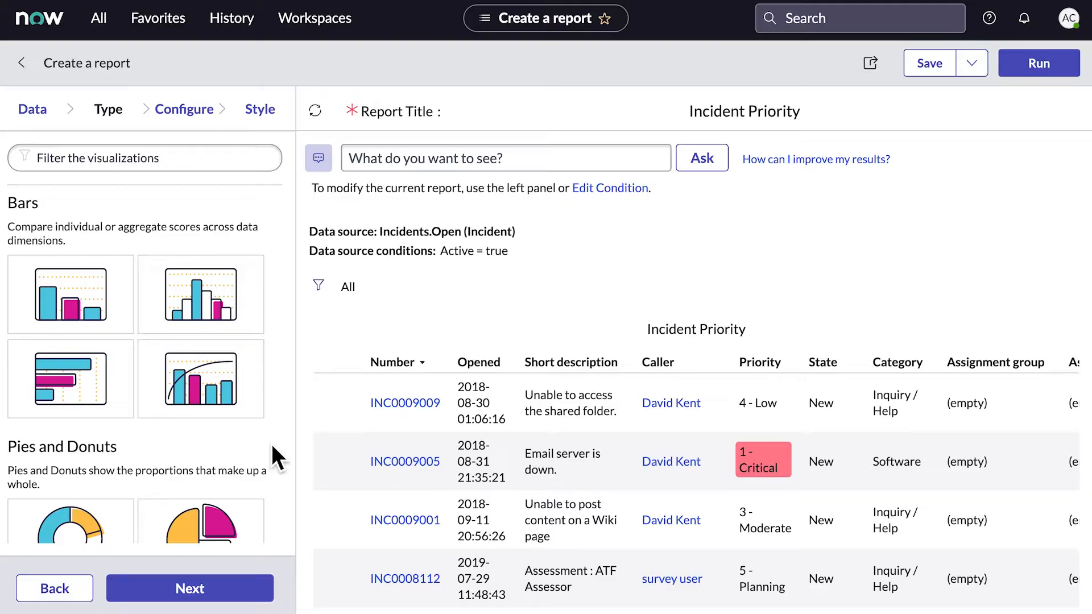
# Step: Scroll through the visualization gallery to reach the vertical bar chart
pyautogui.scroll(-3)
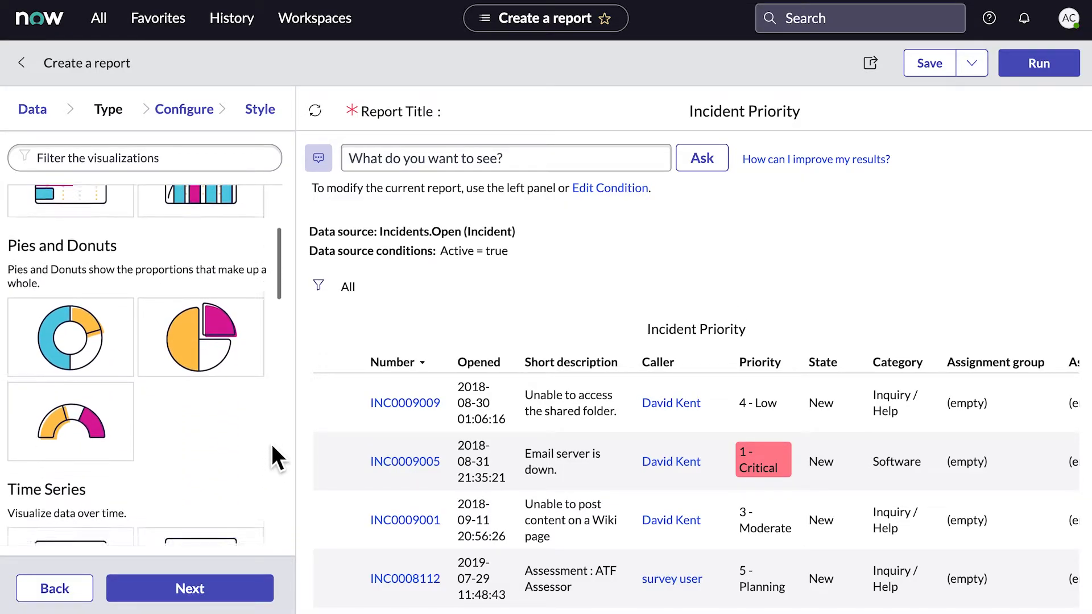
pyautogui.scroll(-3)
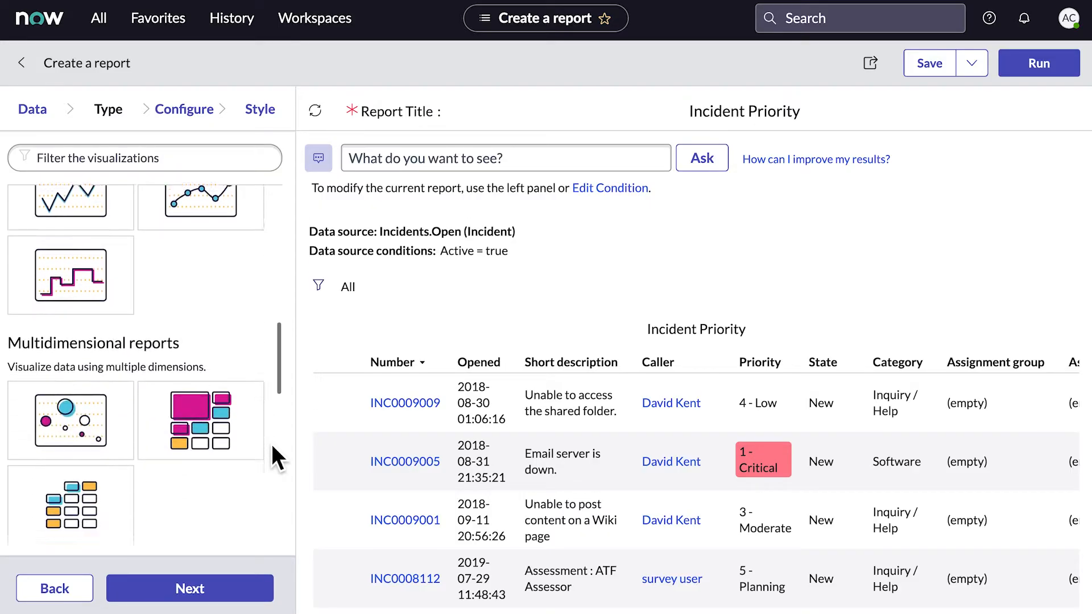
pyautogui.scroll(-3)
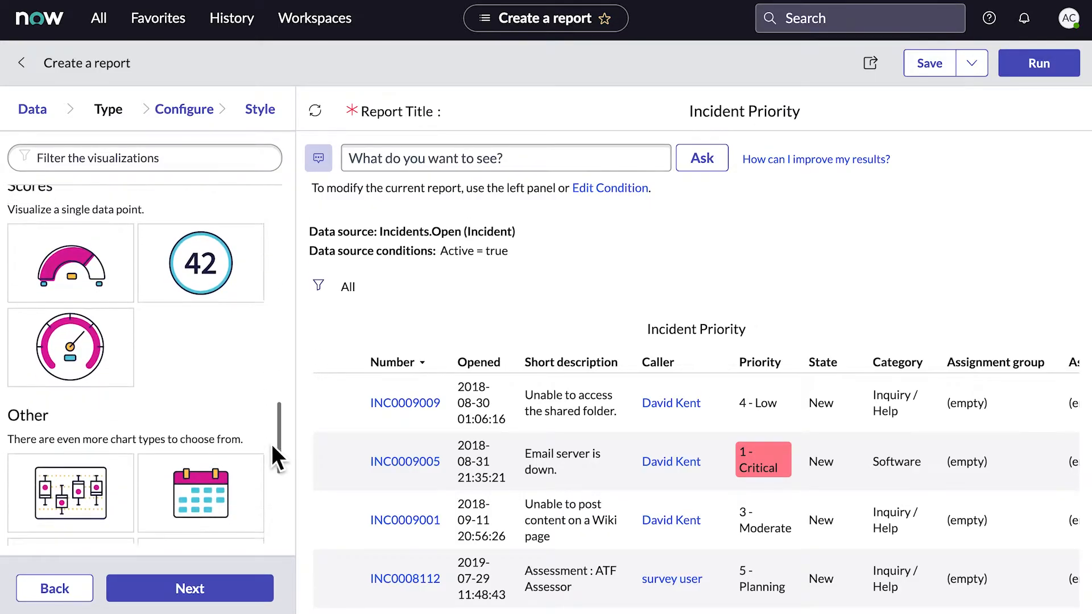
pyautogui.scroll(-3)
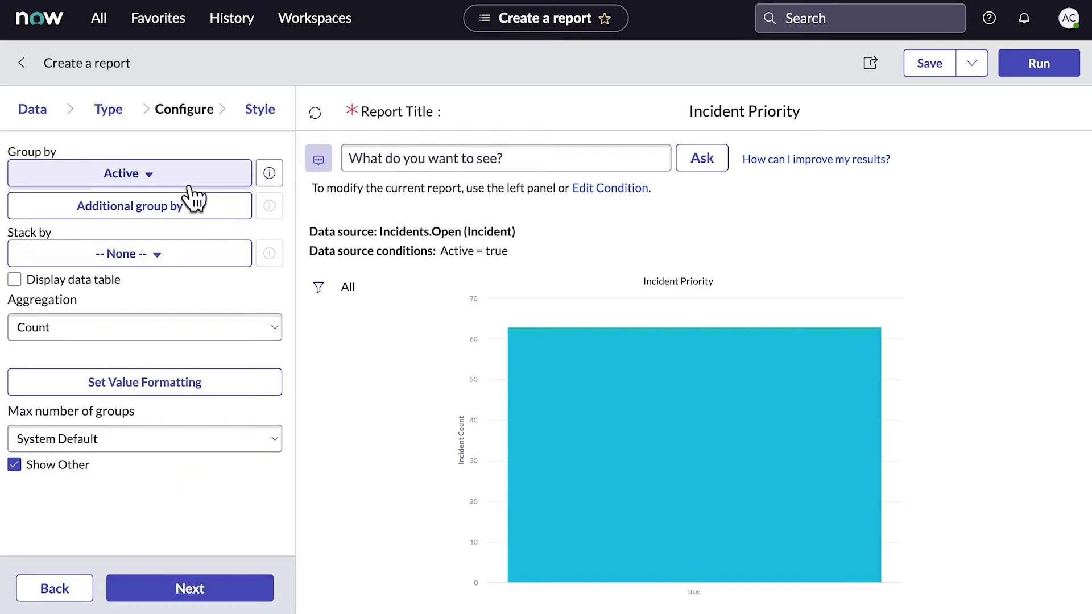
# Step: Search 'prio' in Group by, choose Priority, and rerun the chart
pyautogui.write('priority')
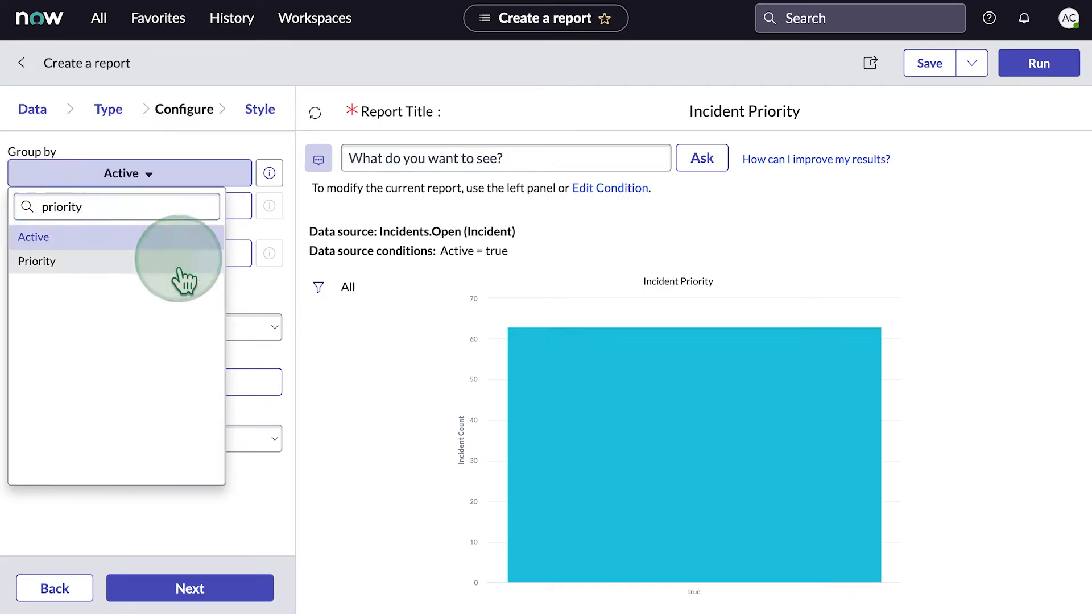
pyautogui.click(36, 261)
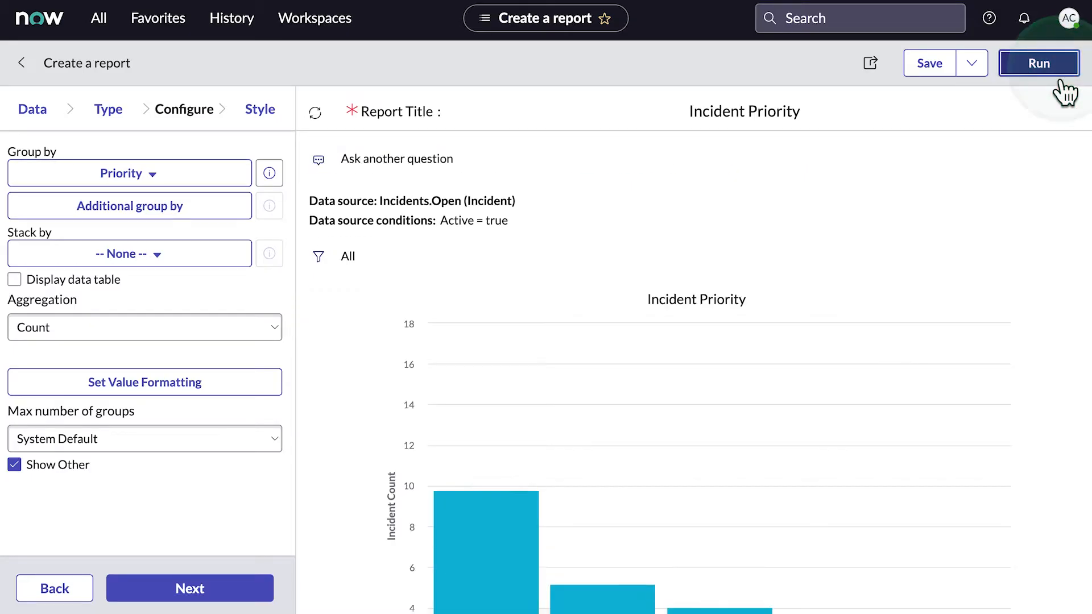
pyautogui.click(1038, 63)
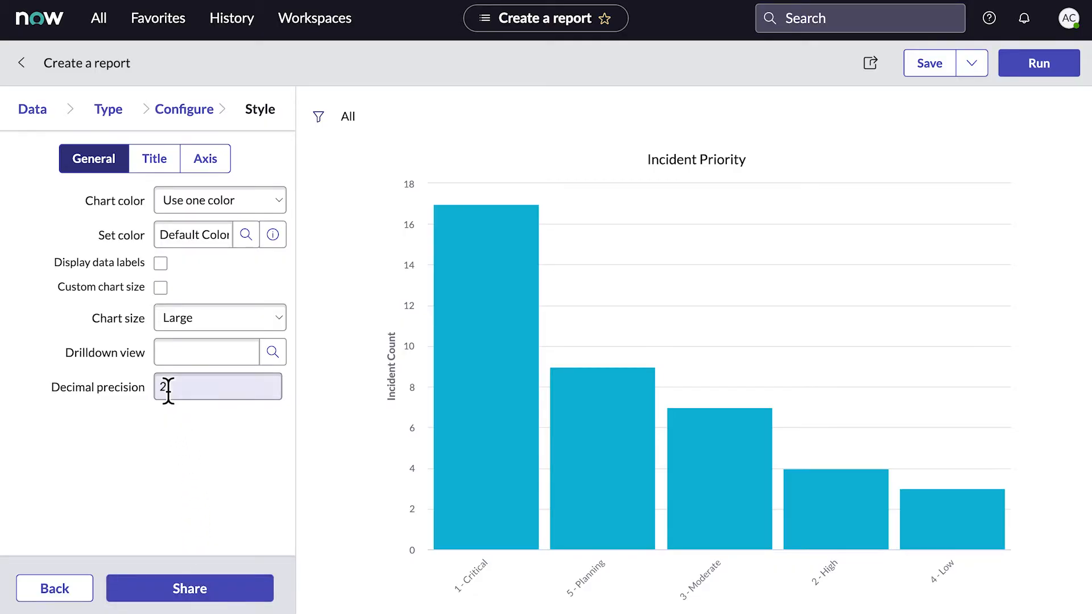
# Step: Review the Title and Axis style settings, then return to General
pyautogui.click(154, 159)
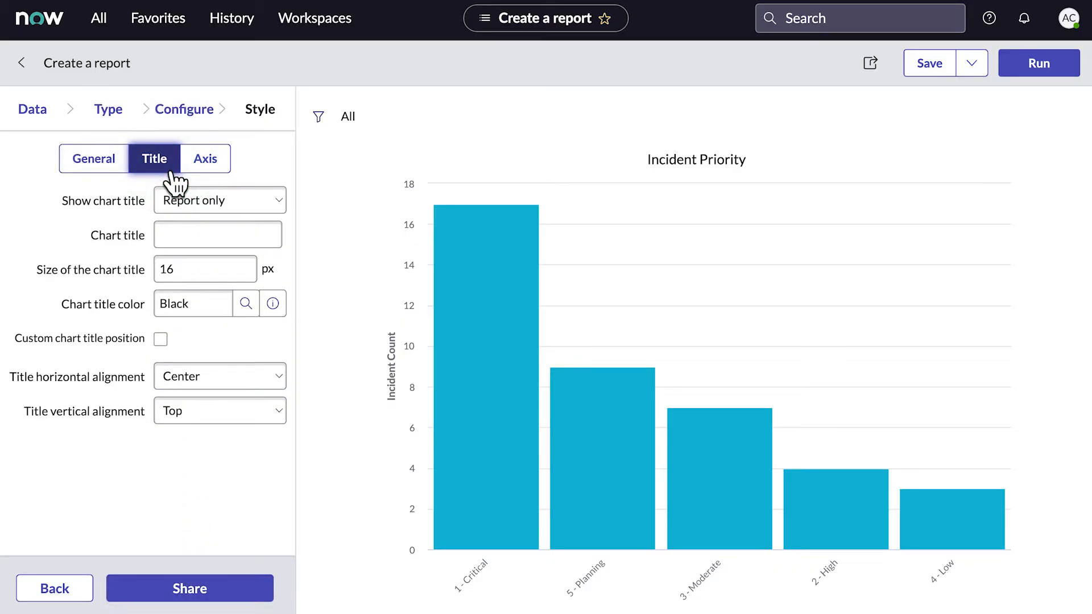
pyautogui.click(205, 158)
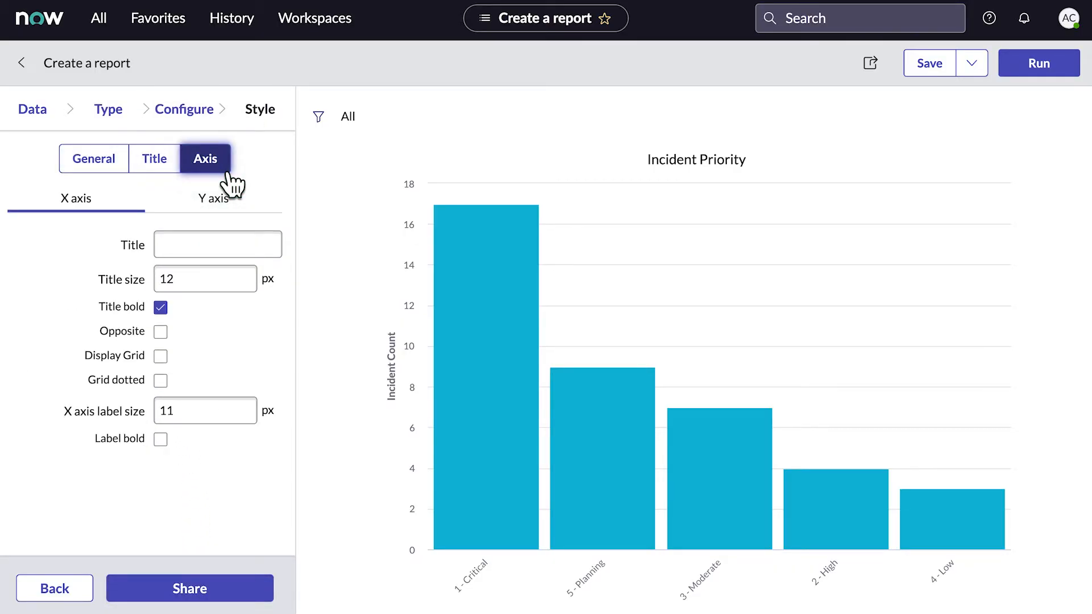
pyautogui.click(93, 159)
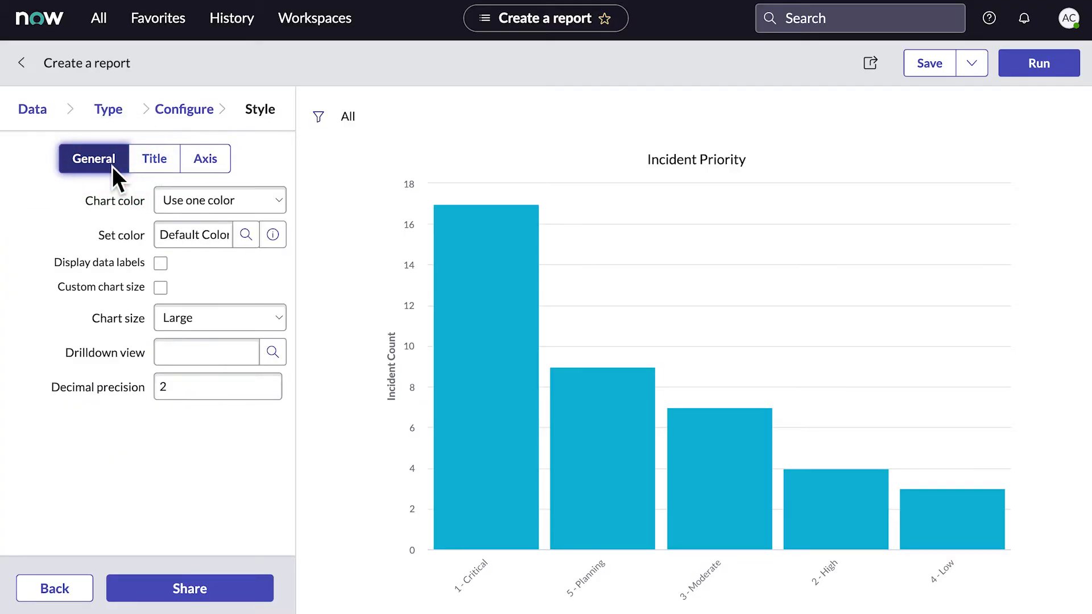
# Step: Set Chart color to Use color palette with Blues and save the report
pyautogui.click(246, 234)
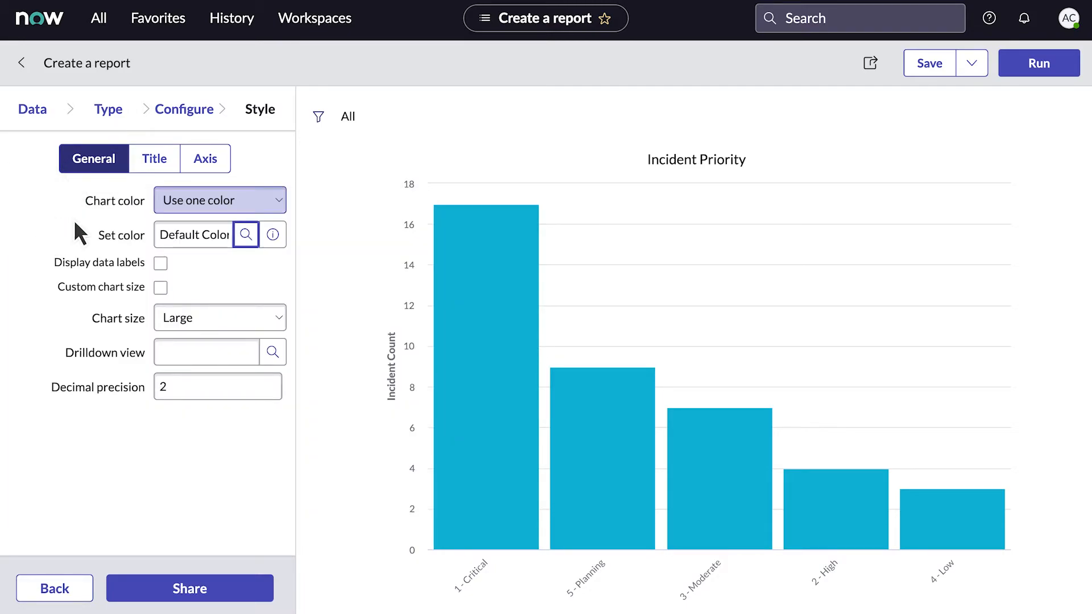
pyautogui.click(219, 199)
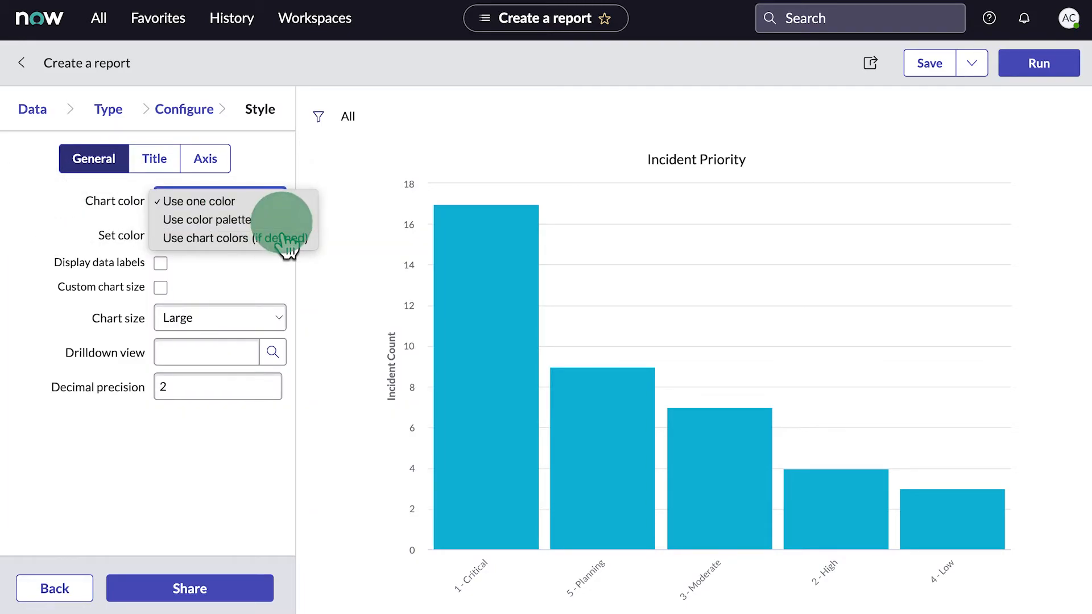
pyautogui.click(206, 220)
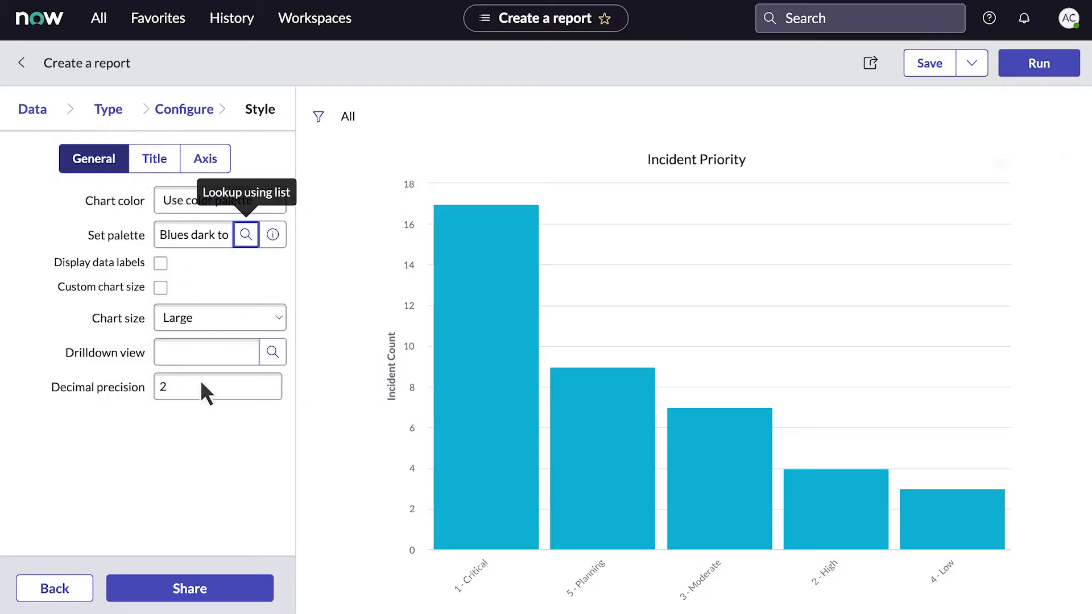
pyautogui.click(1038, 63)
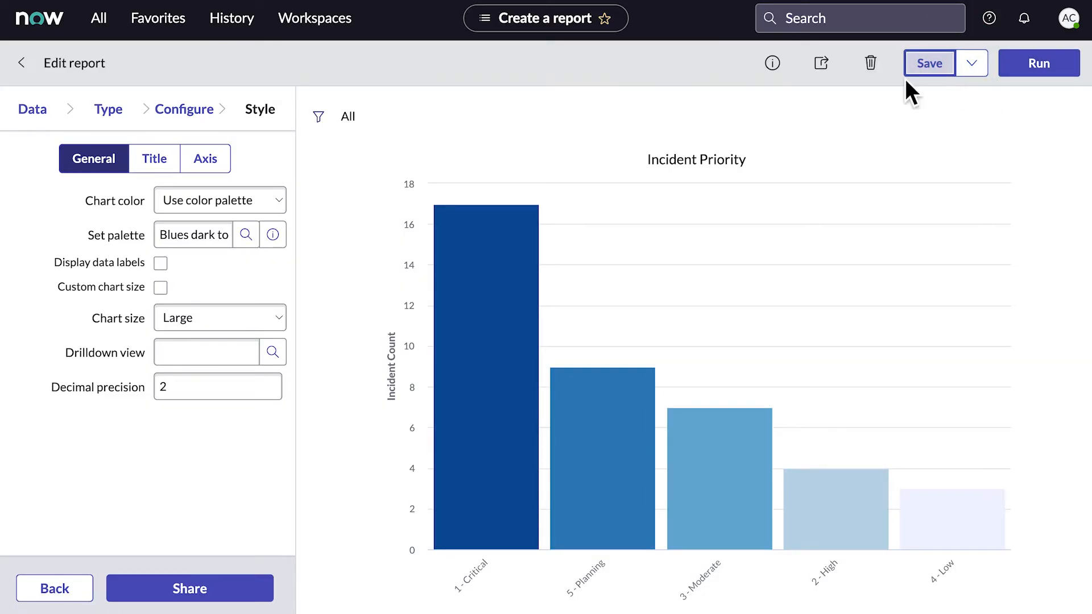
# Step: Set report sharing to Groups and Users and open the Groups lookup list
pyautogui.click(820, 63)
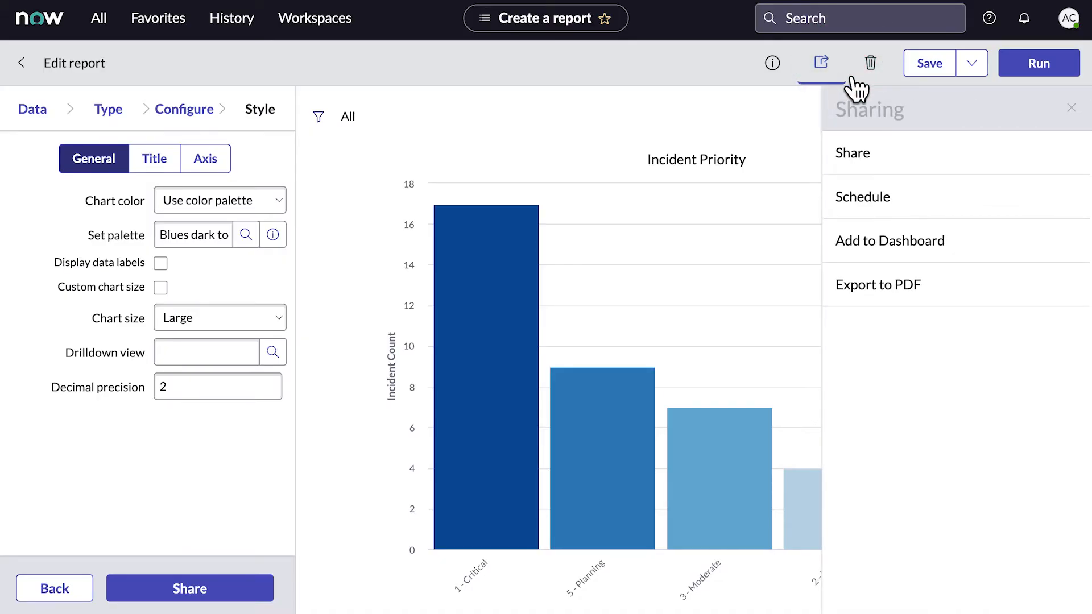
pyautogui.click(852, 152)
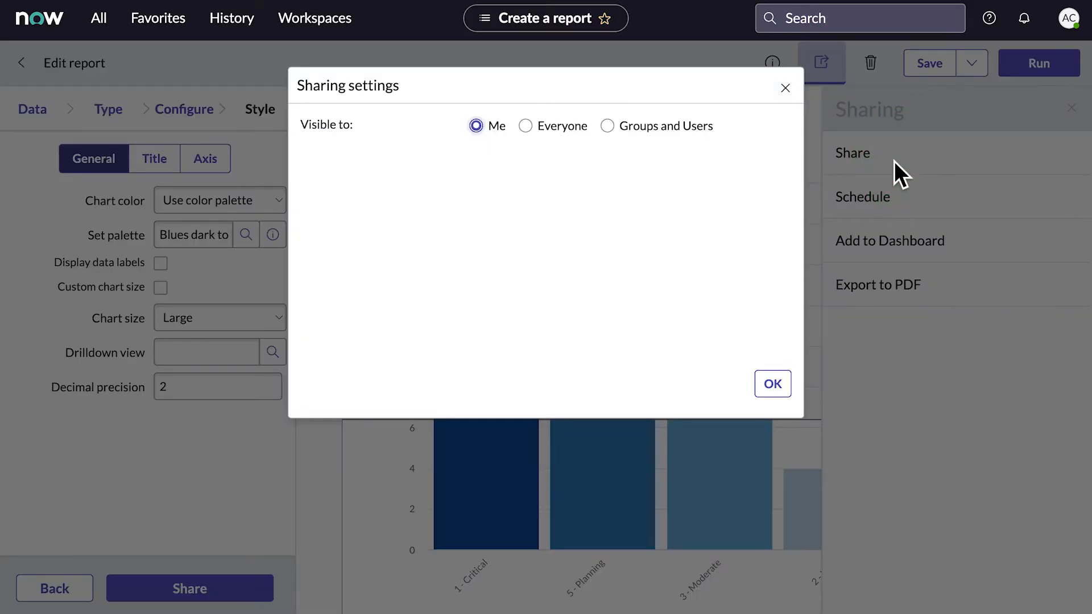
pyautogui.click(606, 125)
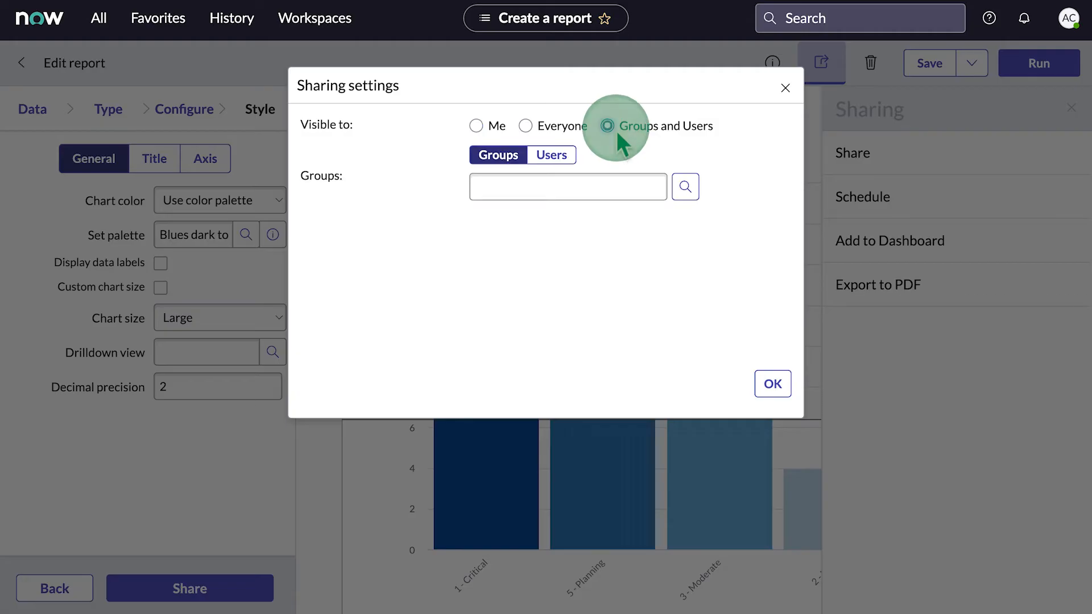
pyautogui.click(685, 187)
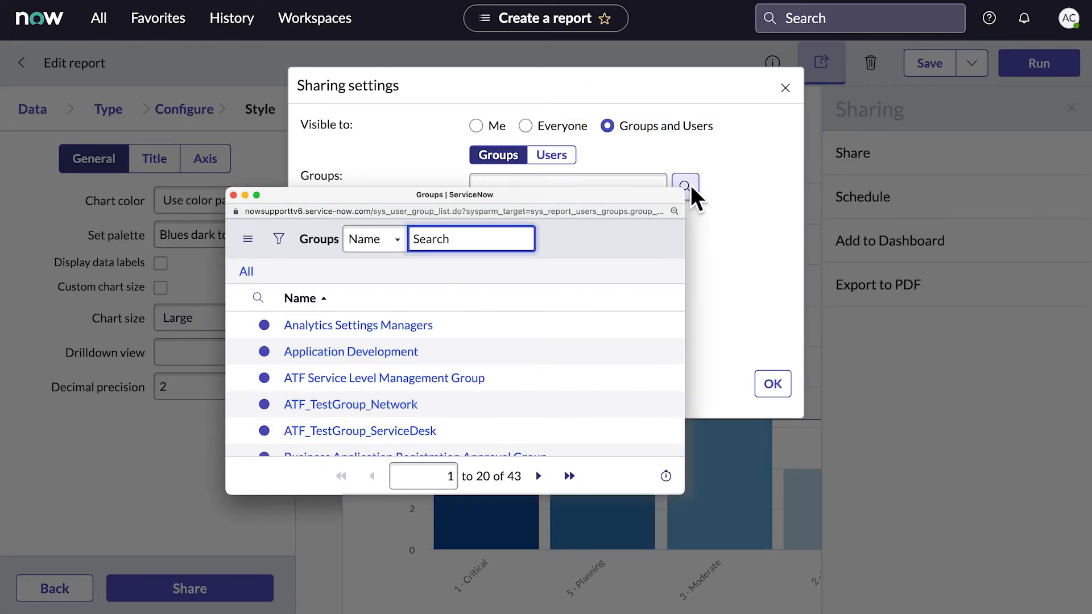